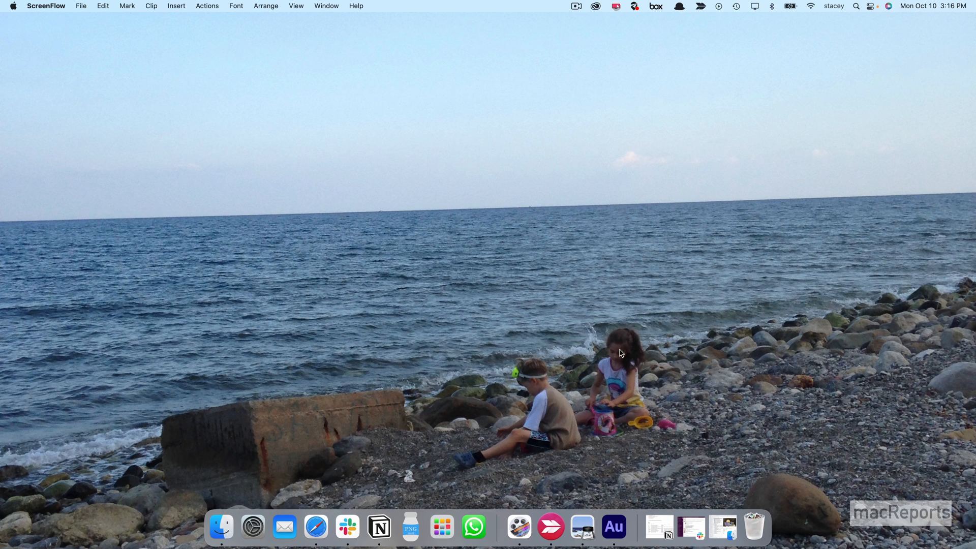
- Launch FaceTime through a Spotlight search for 'facetime'
left_click(862, 6)
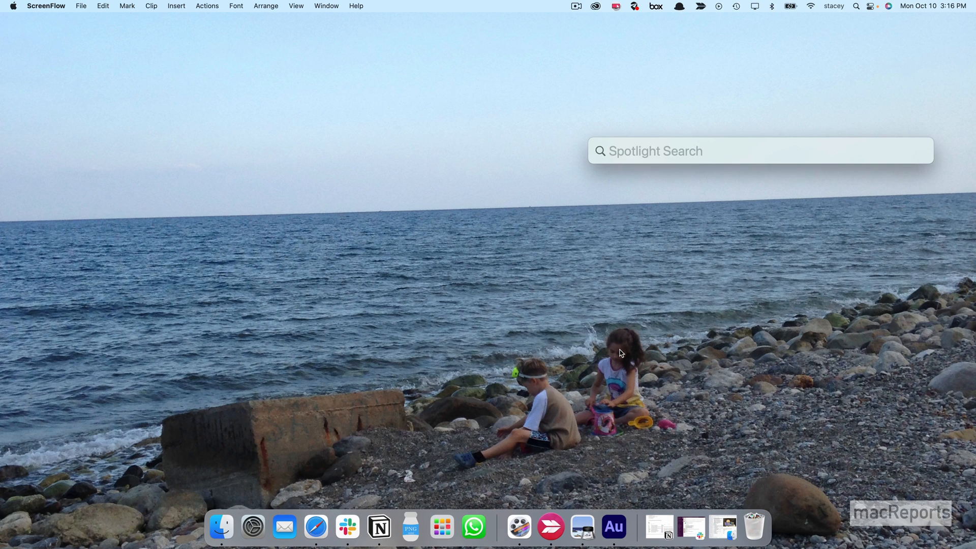
type("facetime")
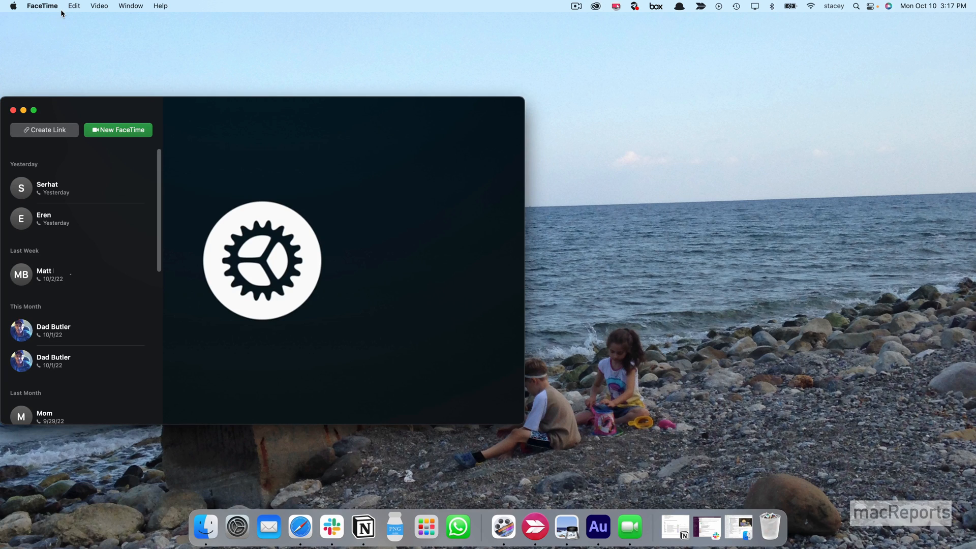
mouse_move(58, 43)
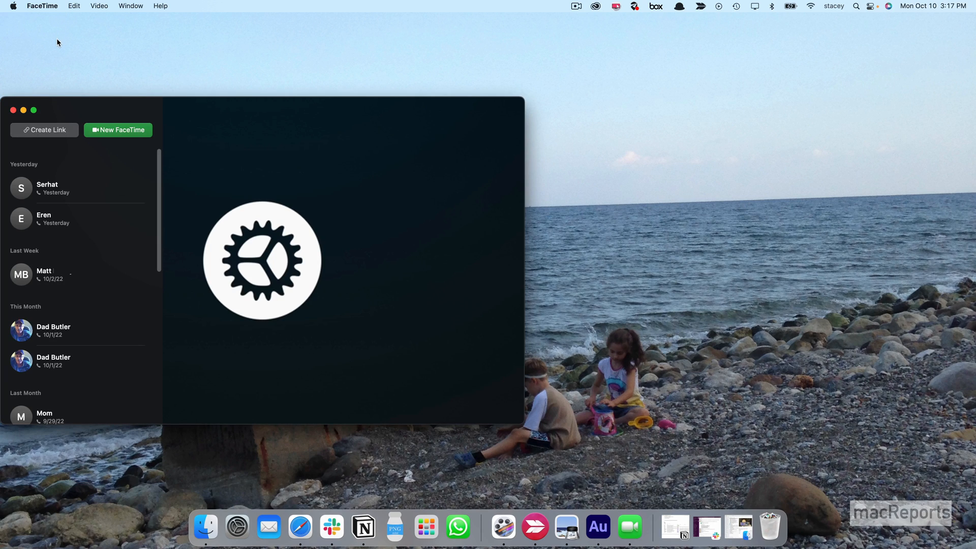
mouse_move(52, 6)
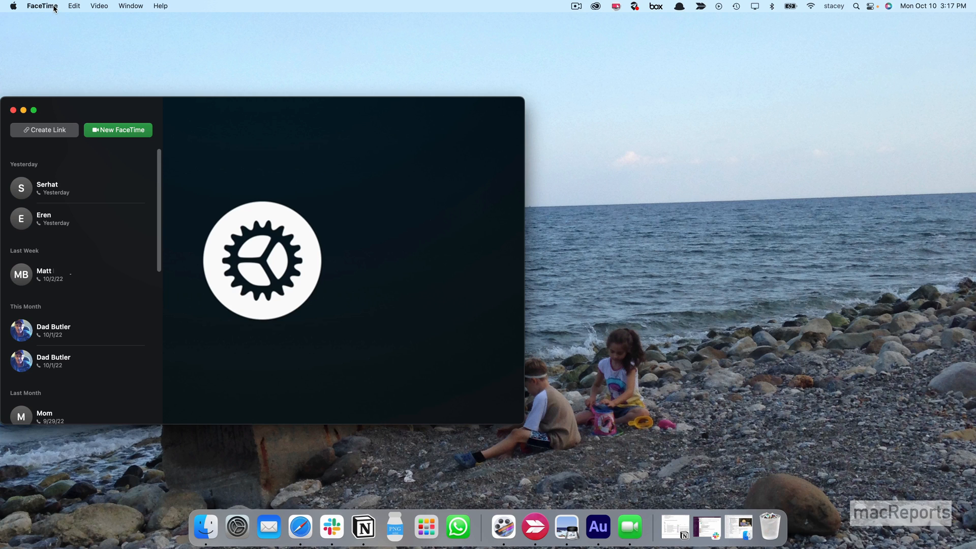
- Bring up FaceTime's Preferences window from the FaceTime menu
left_click(43, 6)
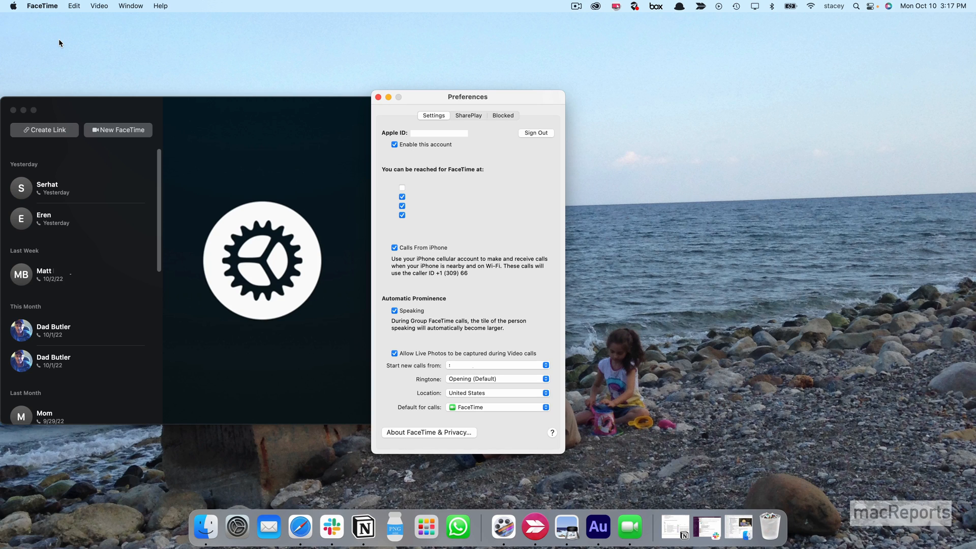
mouse_move(364, 163)
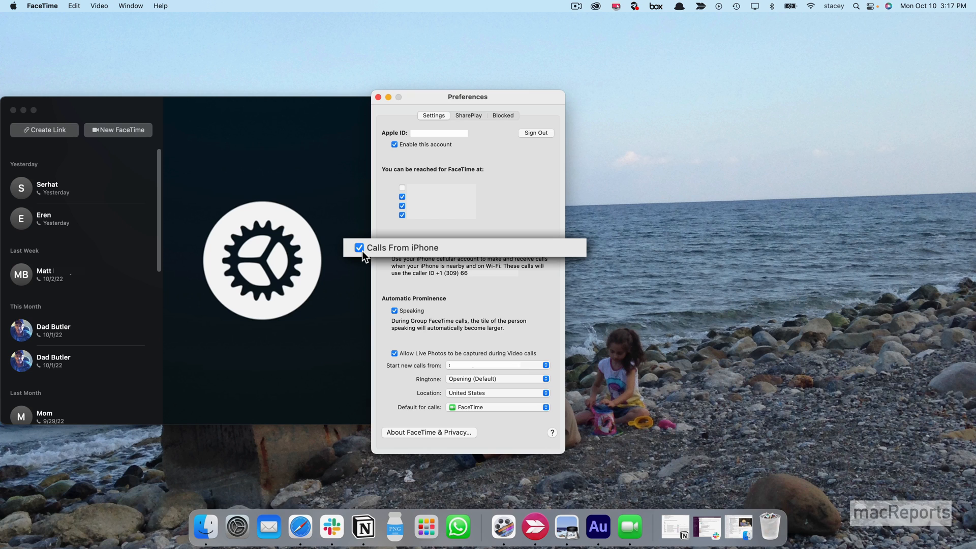
- Uncheck Calls From iPhone and close Preferences, returning to the main window
left_click(359, 247)
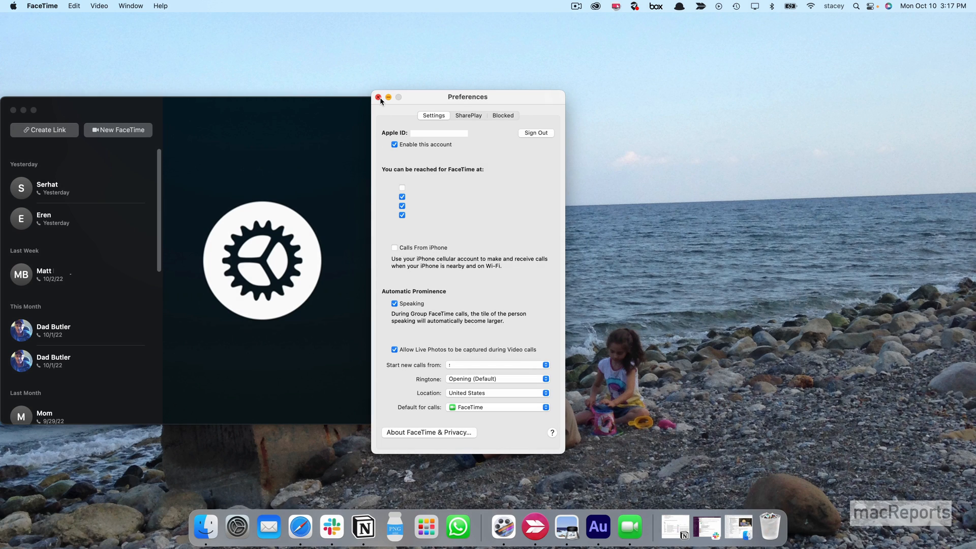
left_click(378, 97)
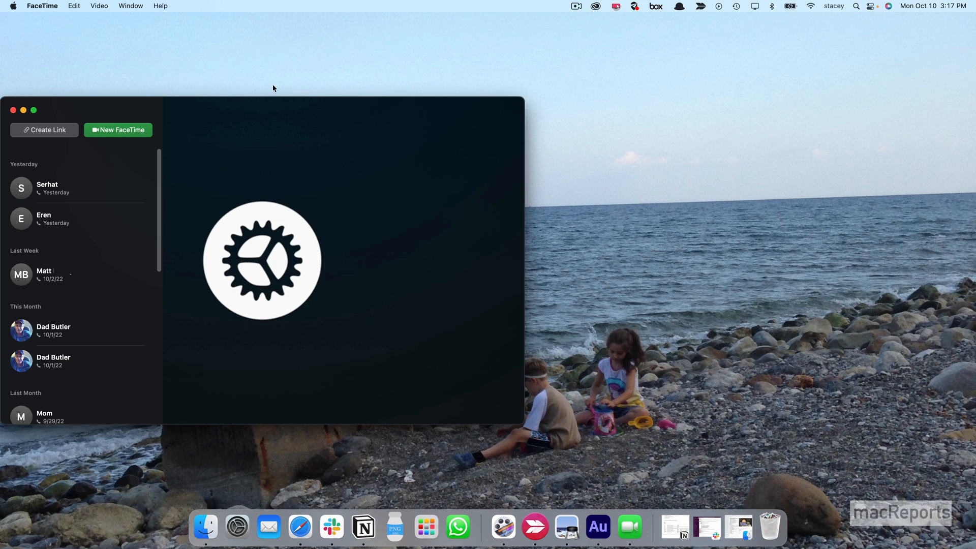
mouse_move(72, 75)
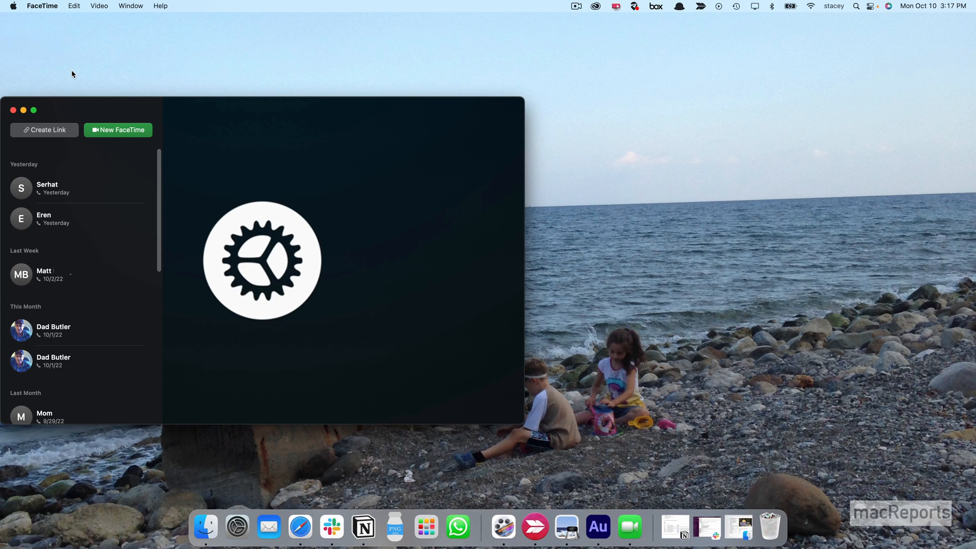
mouse_move(39, 102)
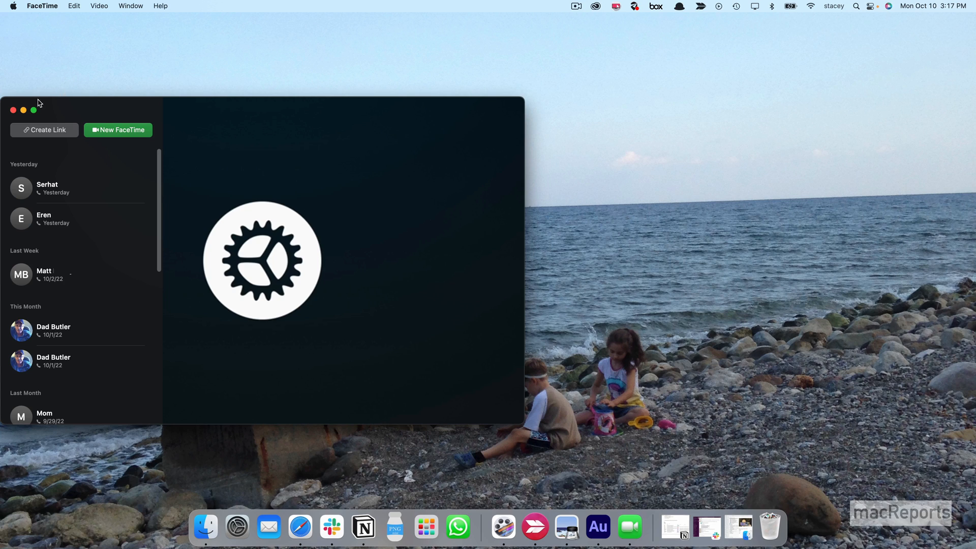
mouse_move(145, 105)
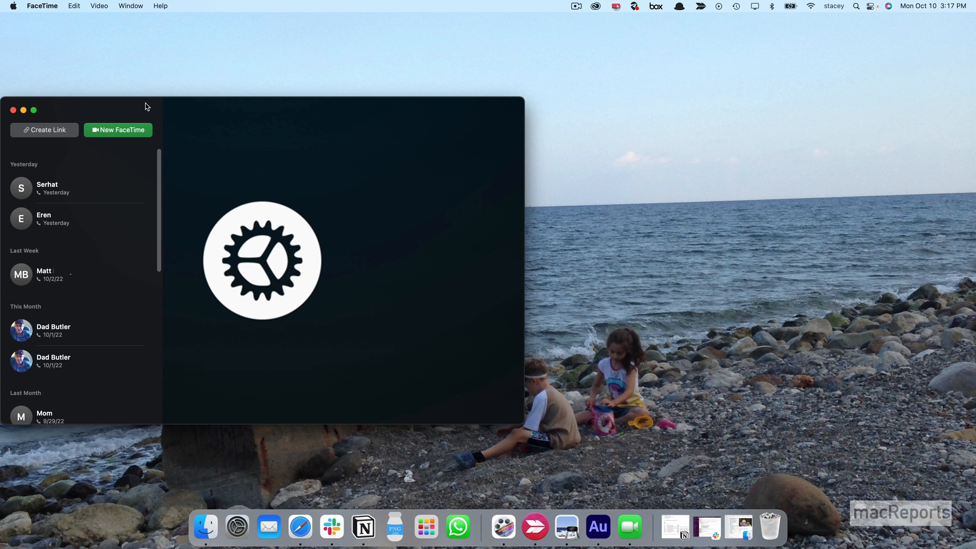